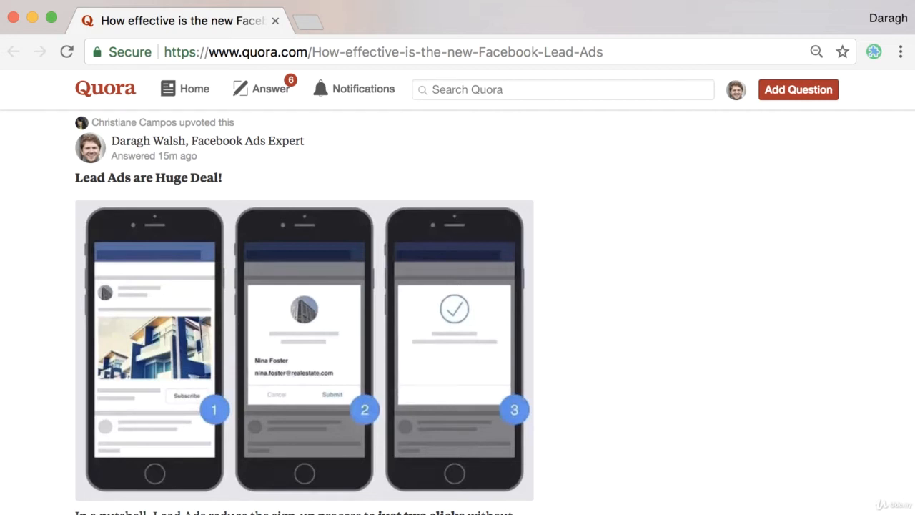
pyautogui.moveTo(48, 466)
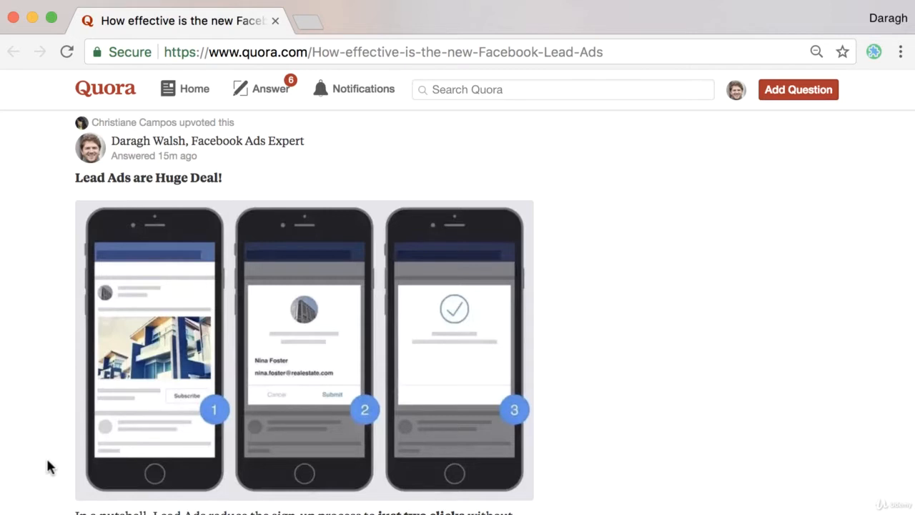
# Scroll the Lead Ads answer down until its upvote and share icons are visible.
pyautogui.scroll(-3)
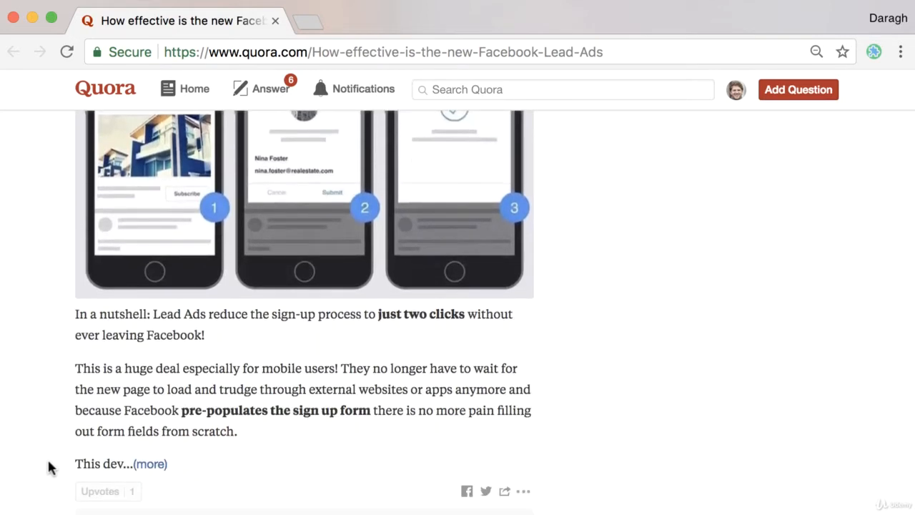
pyautogui.scroll(-3)
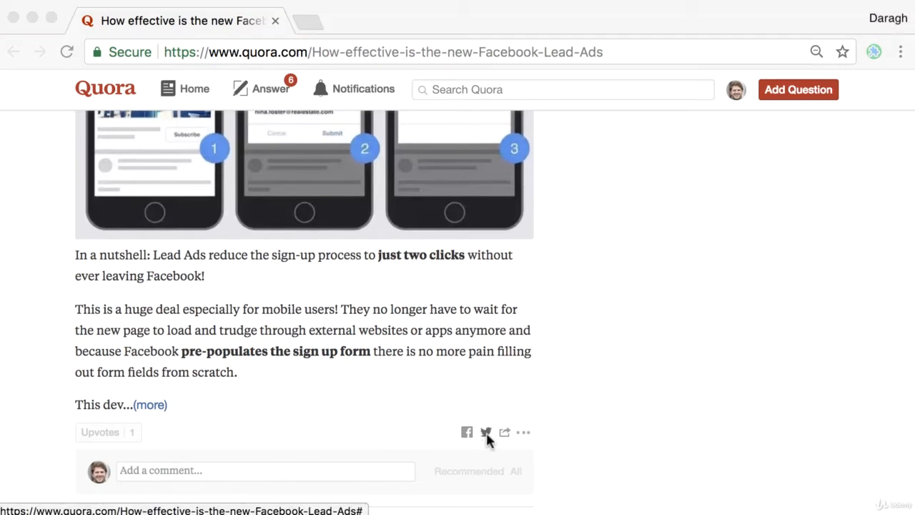
# Tweet the Lead Ads answer with its link, then view the posted tweet.
pyautogui.click(486, 432)
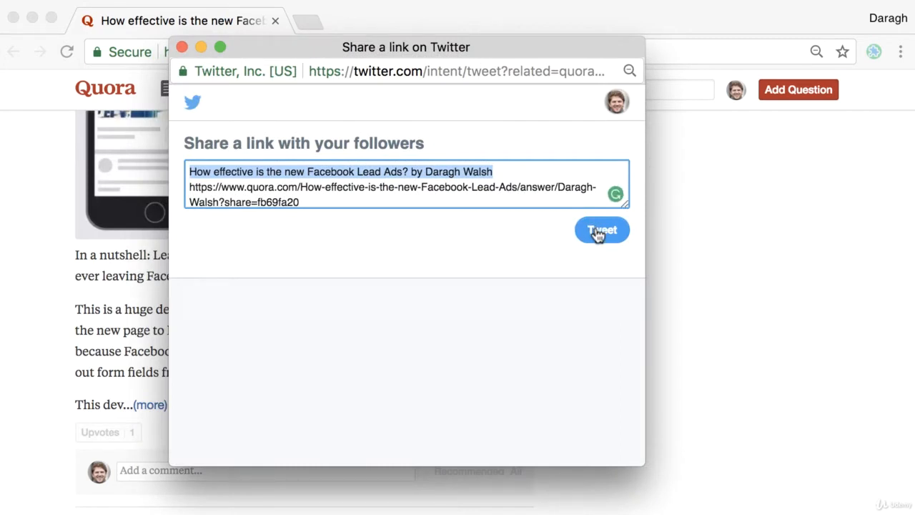
pyautogui.click(602, 230)
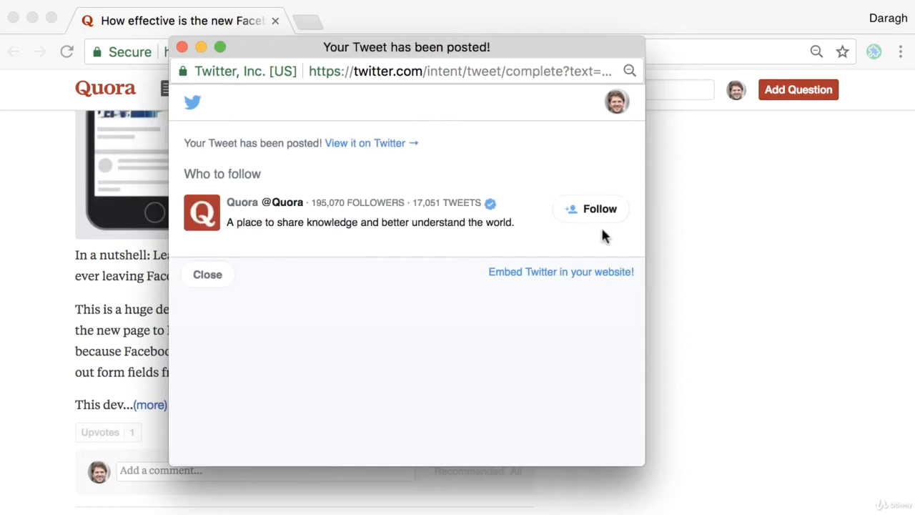
pyautogui.click(365, 142)
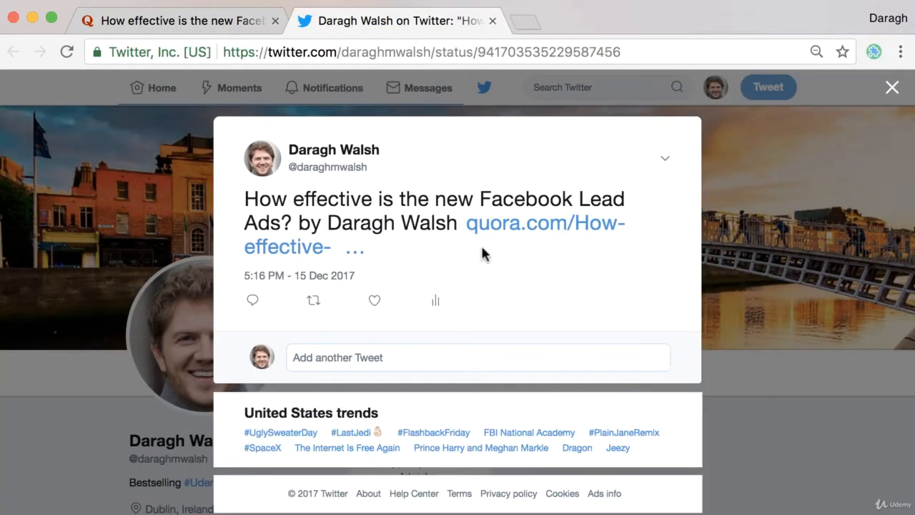
pyautogui.moveTo(265, 198)
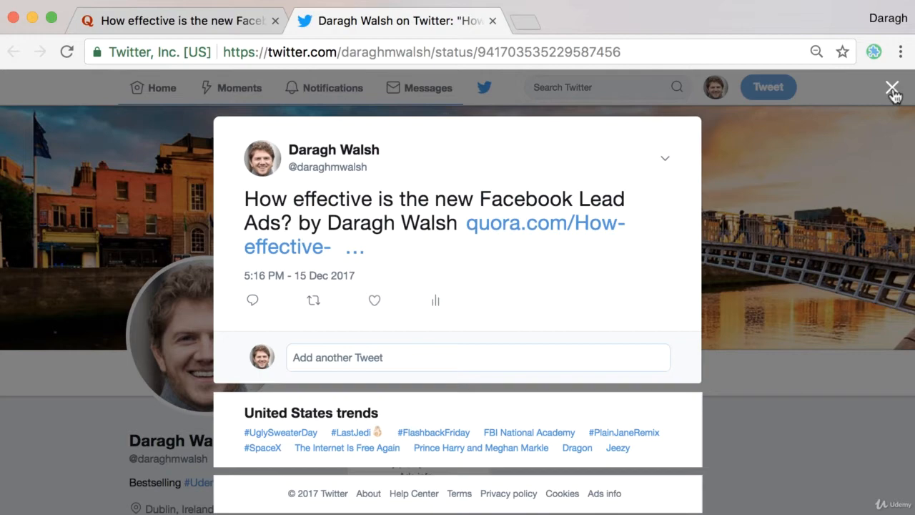
# Close the tweet view and copy the Lead Ads answer's link from Quora's share menu.
pyautogui.click(893, 87)
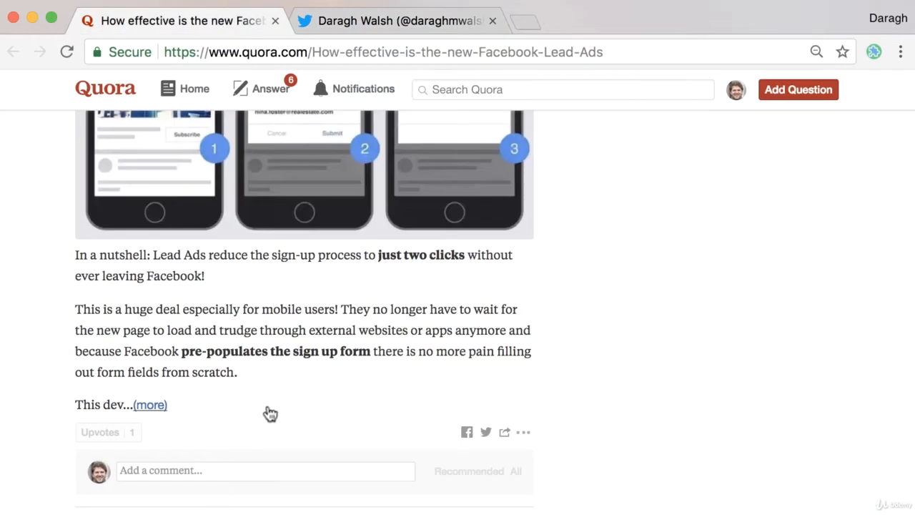
pyautogui.scroll(-3)
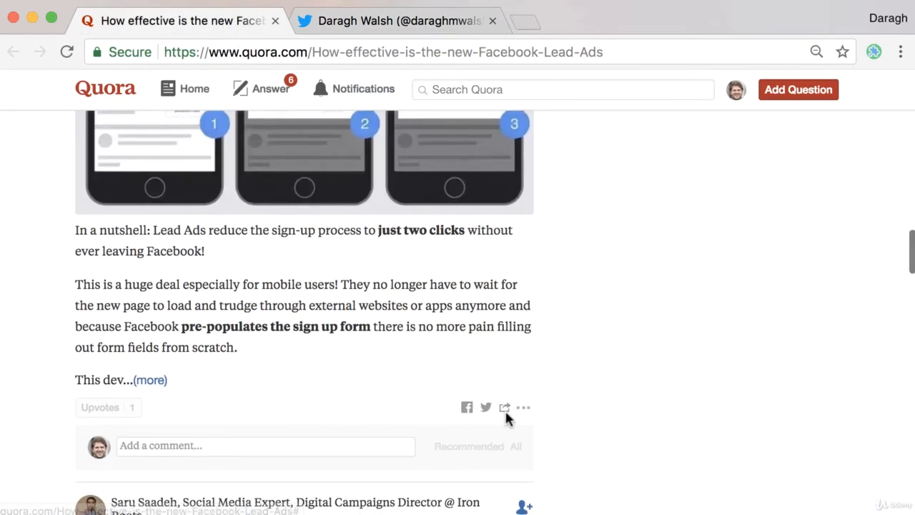
pyautogui.click(505, 408)
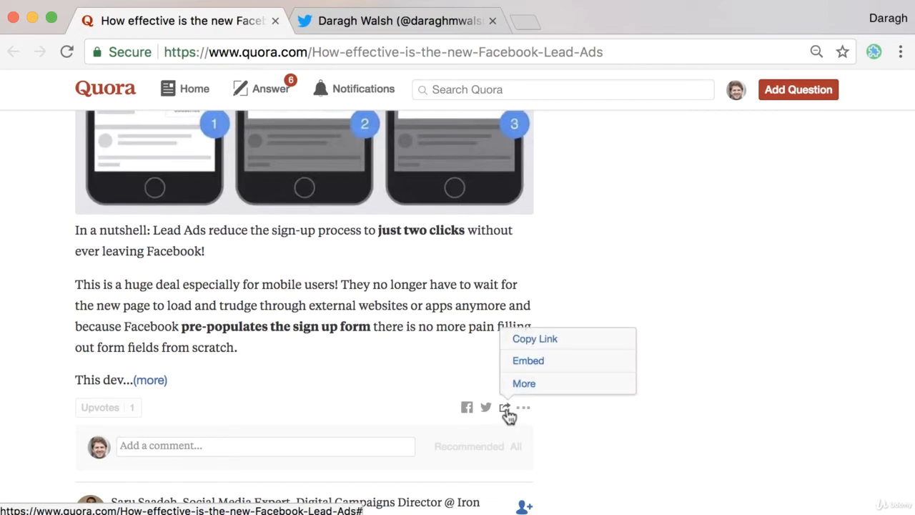
pyautogui.click(534, 338)
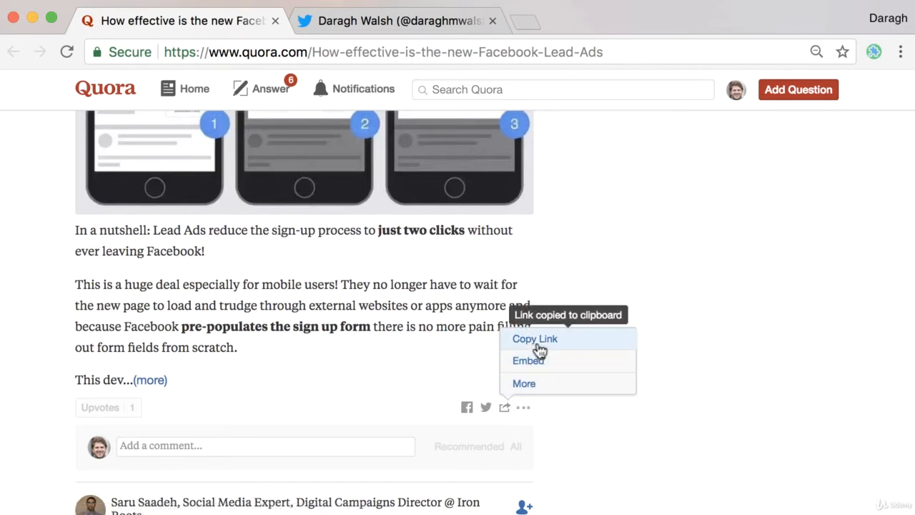
pyautogui.click(524, 408)
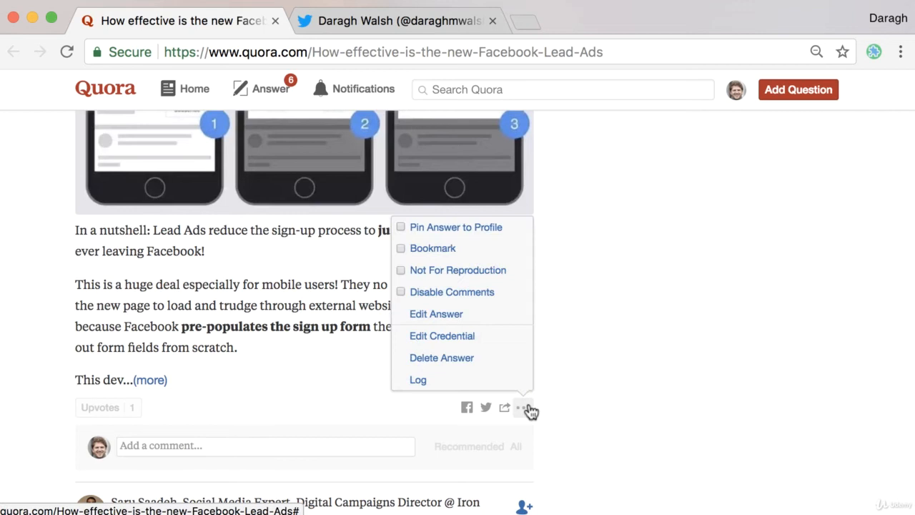
pyautogui.click(523, 407)
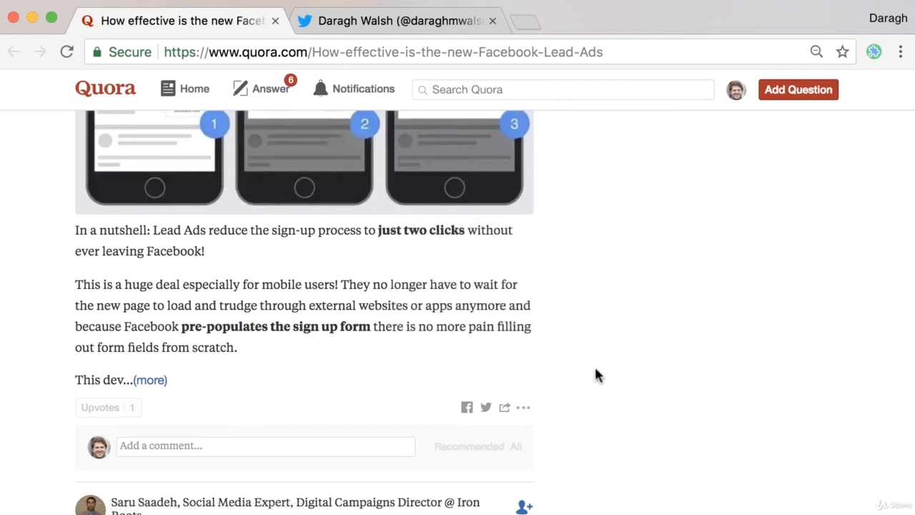
pyautogui.moveTo(547, 400)
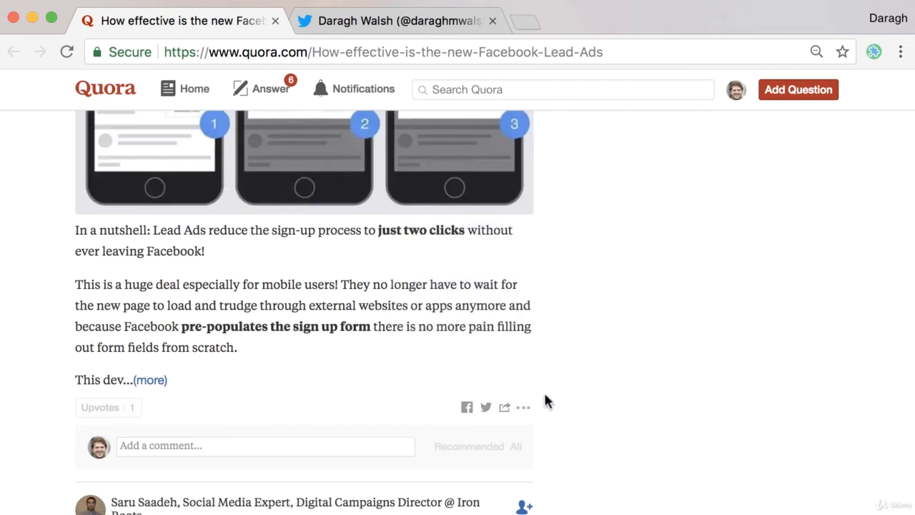
pyautogui.moveTo(467, 407)
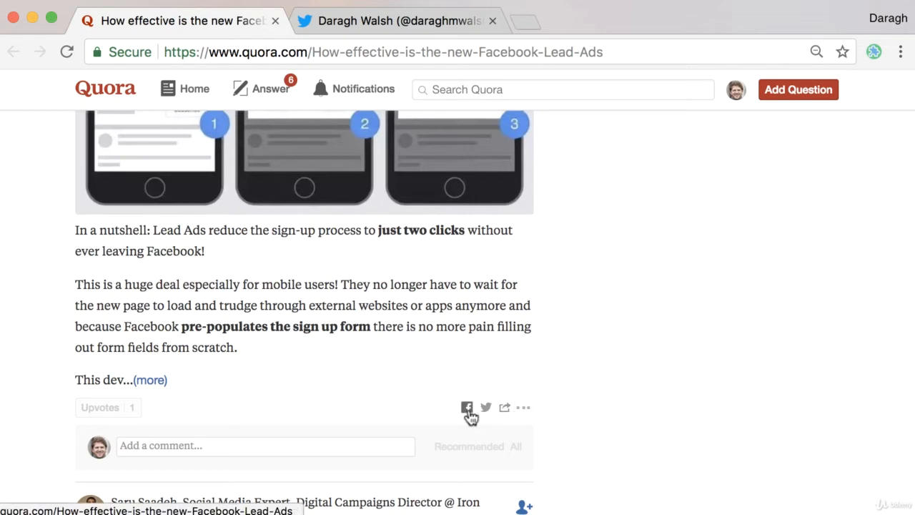
# Bring up the Post to Facebook preview of the answer and close it unposted.
pyautogui.click(466, 408)
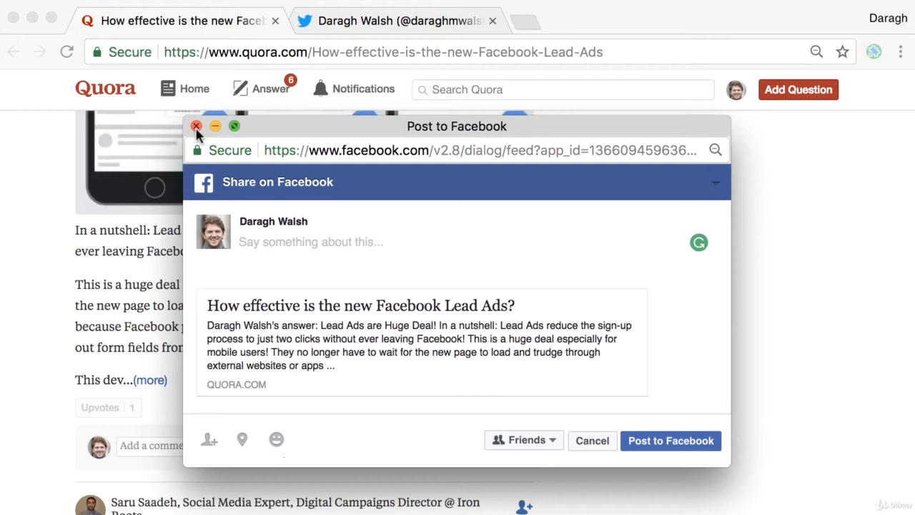
pyautogui.click(196, 125)
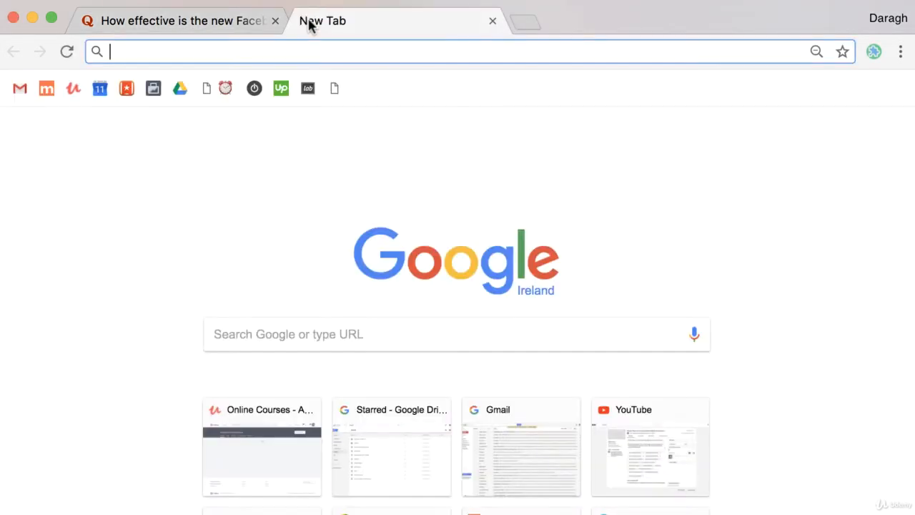
pyautogui.write('www.facebook.com')
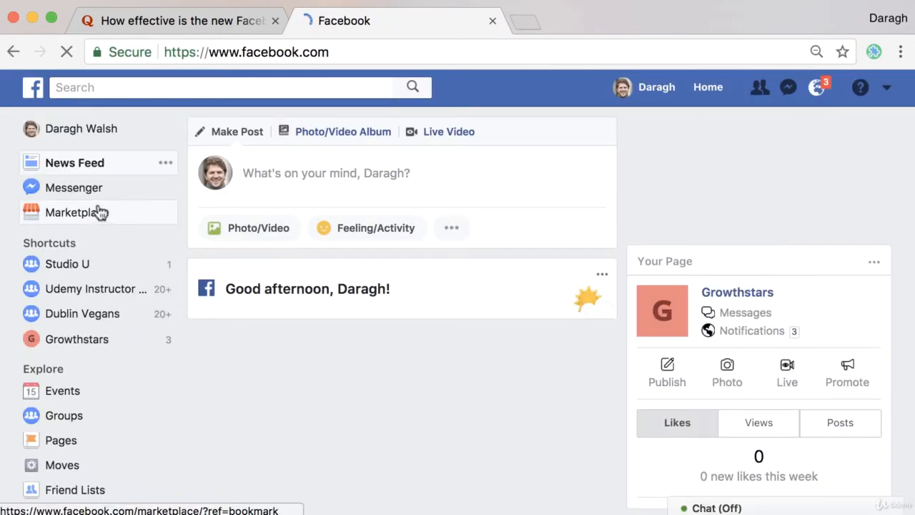
pyautogui.click(68, 263)
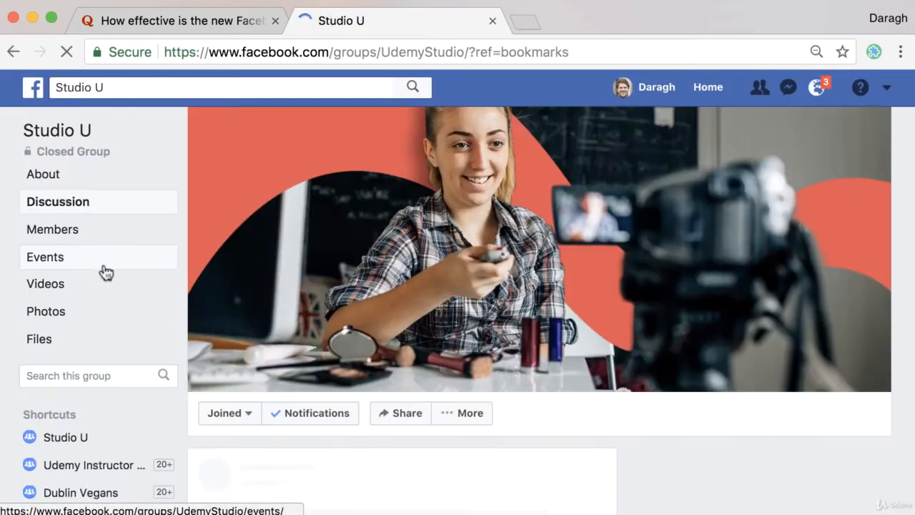
pyautogui.scroll(-3)
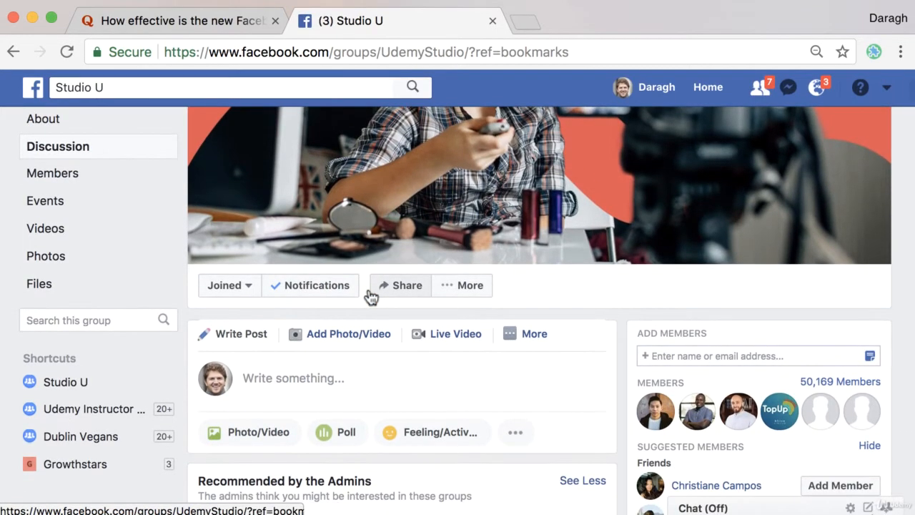
pyautogui.moveTo(193, 340)
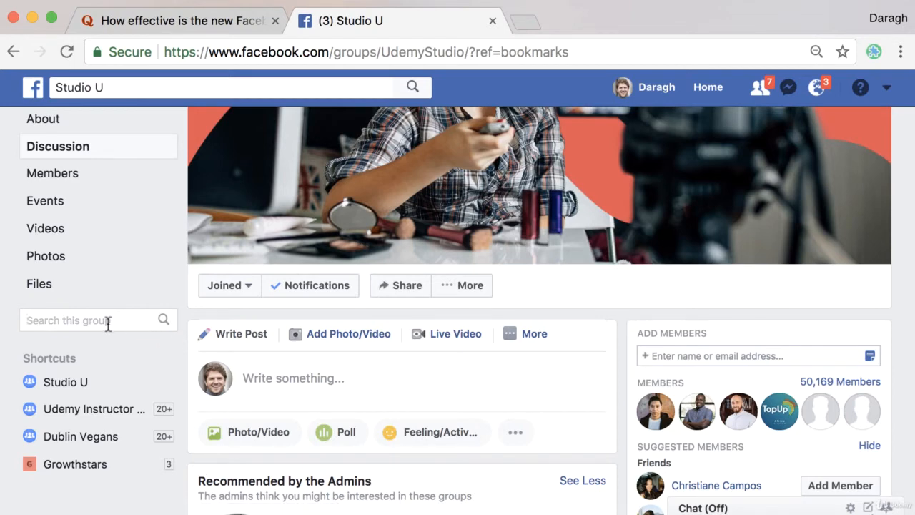
# Search Studio U for 'facebook lead ads' and scroll to the lead generation course post.
pyautogui.write('f')
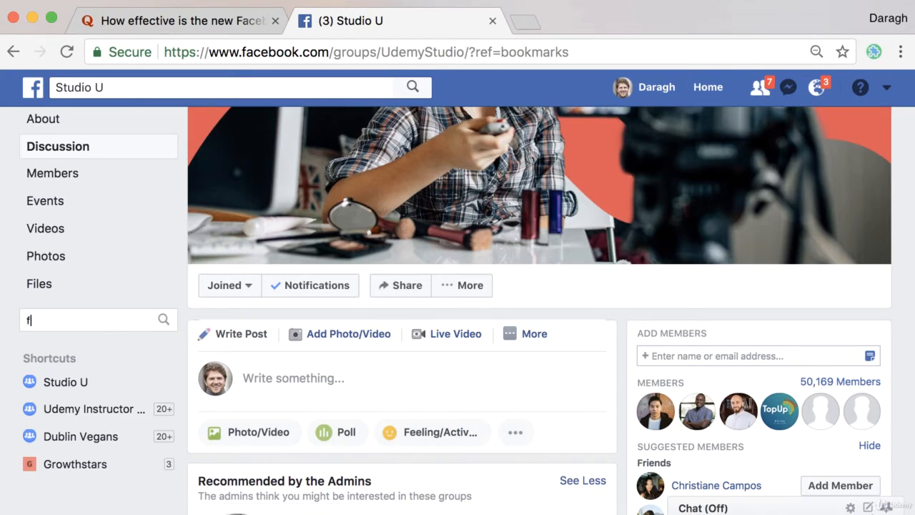
pyautogui.write('facebook ads')
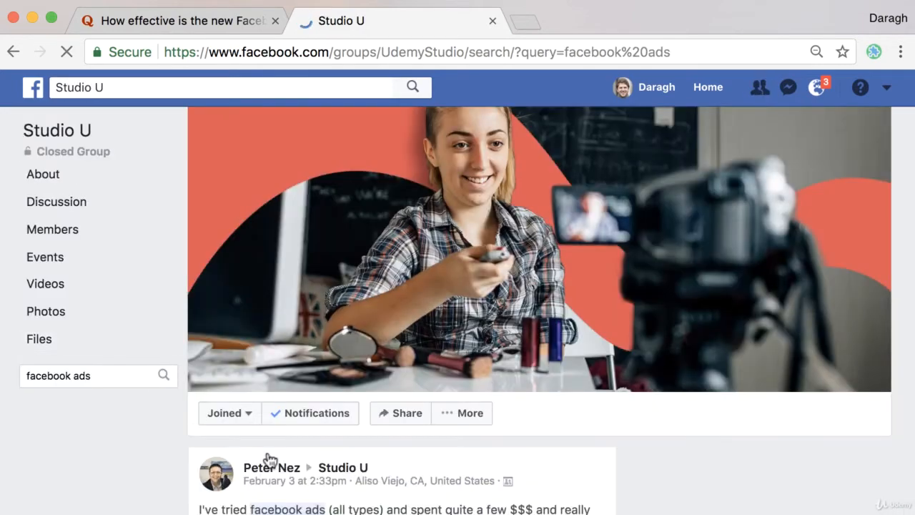
pyautogui.scroll(-3)
pyautogui.write('lead ')
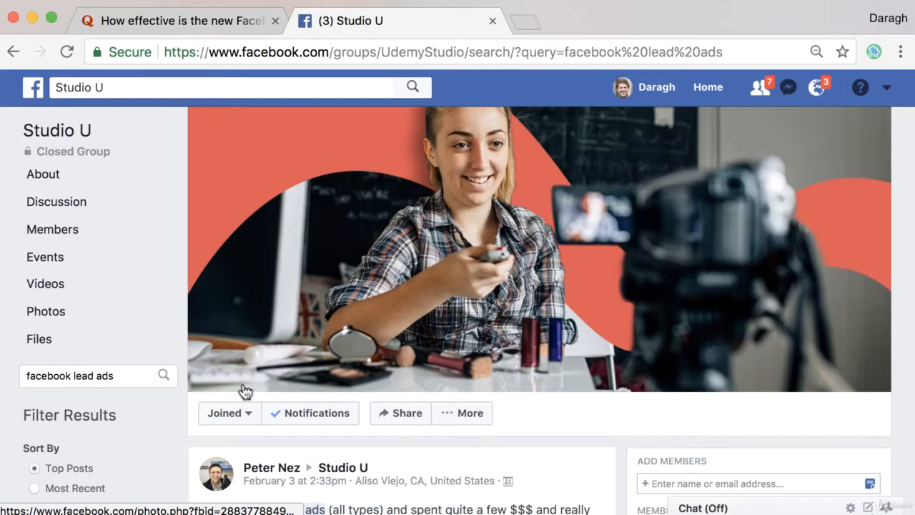
pyautogui.scroll(-3)
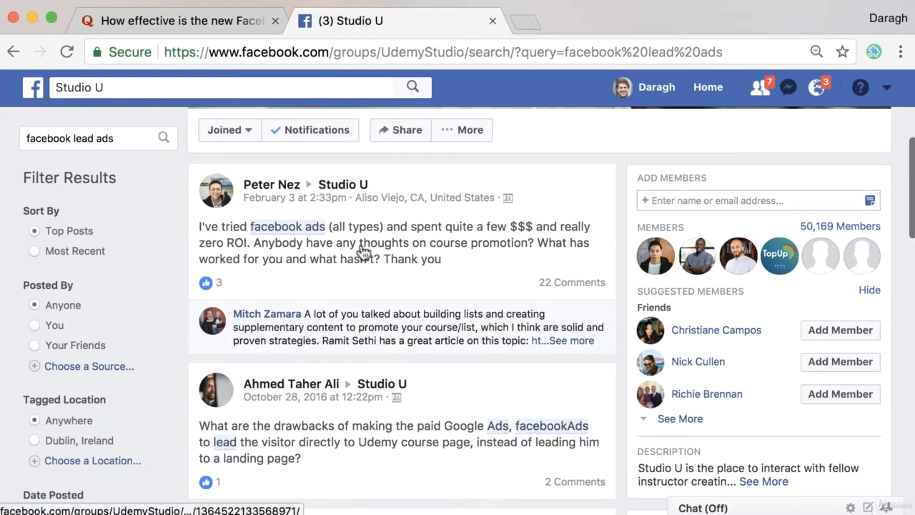
pyautogui.moveTo(409, 313)
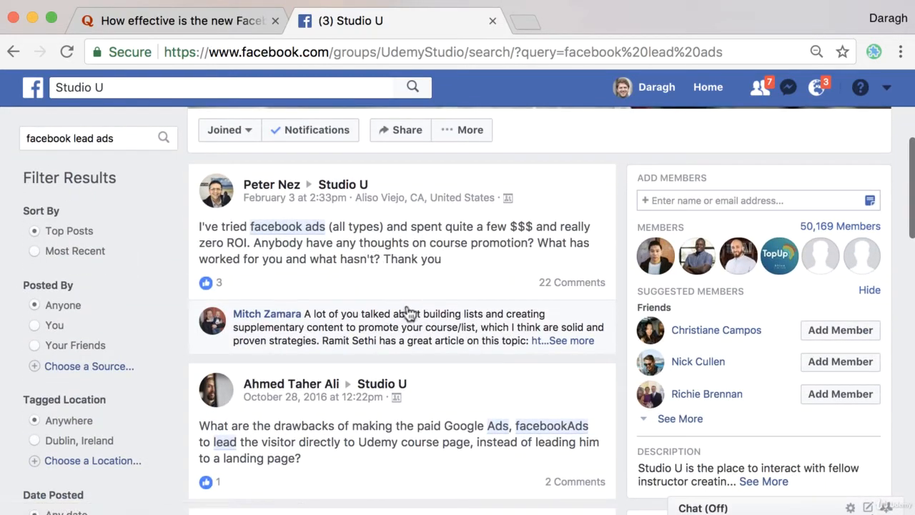
pyautogui.scroll(-3)
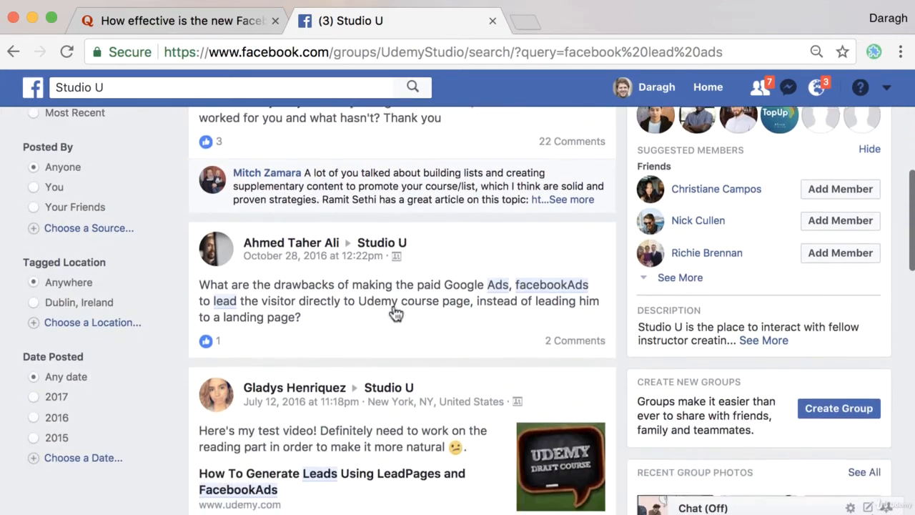
pyautogui.scroll(-3)
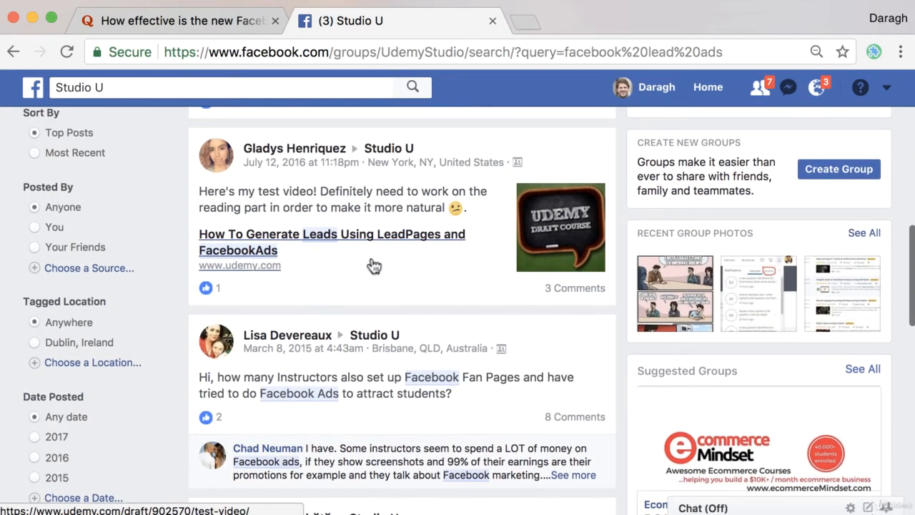
pyautogui.scroll(-3)
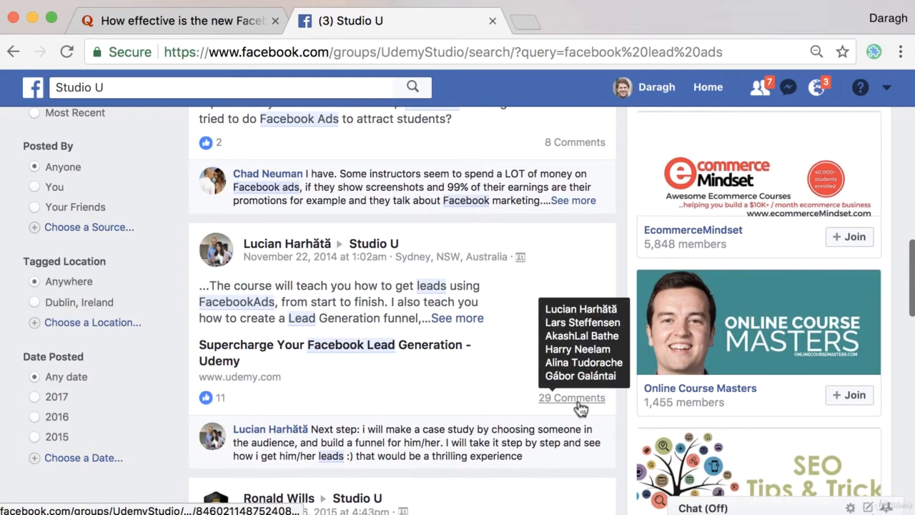
# Scroll through the 29 comments on the Supercharge Your Facebook Lead Generation post.
pyautogui.scroll(-3)
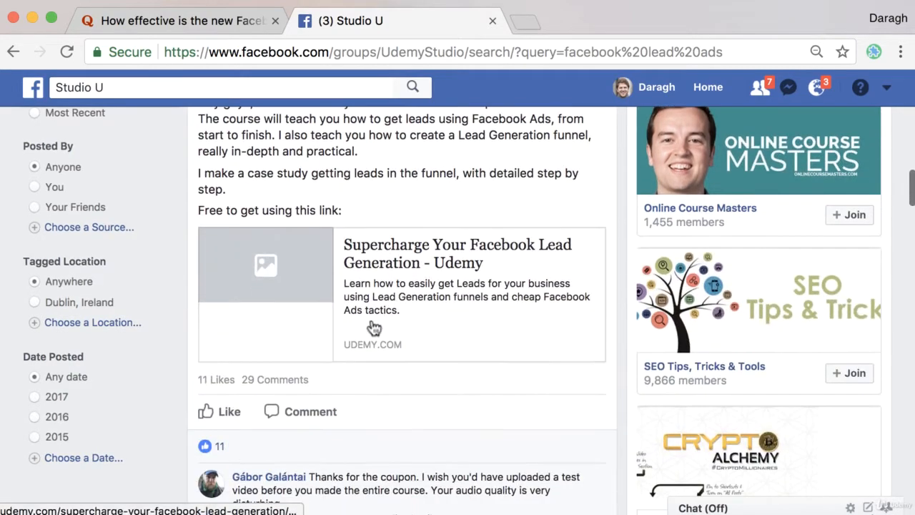
pyautogui.scroll(-3)
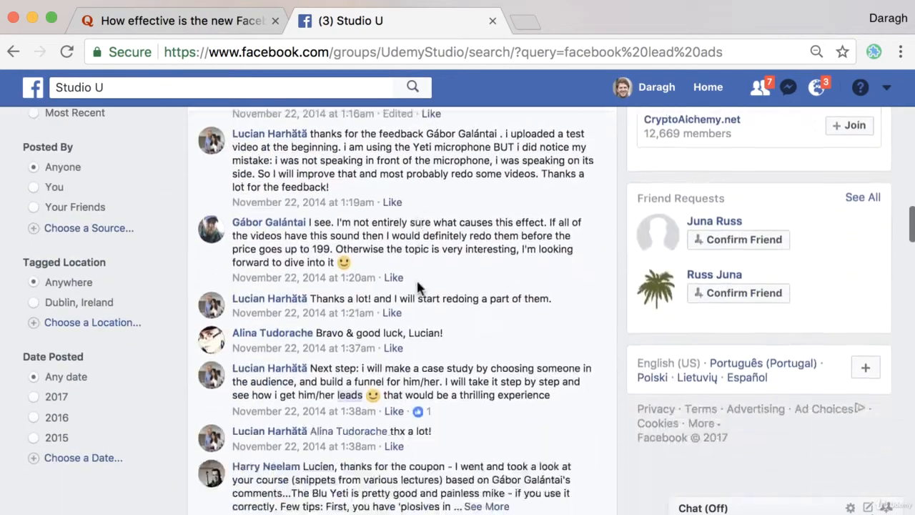
pyautogui.scroll(-3)
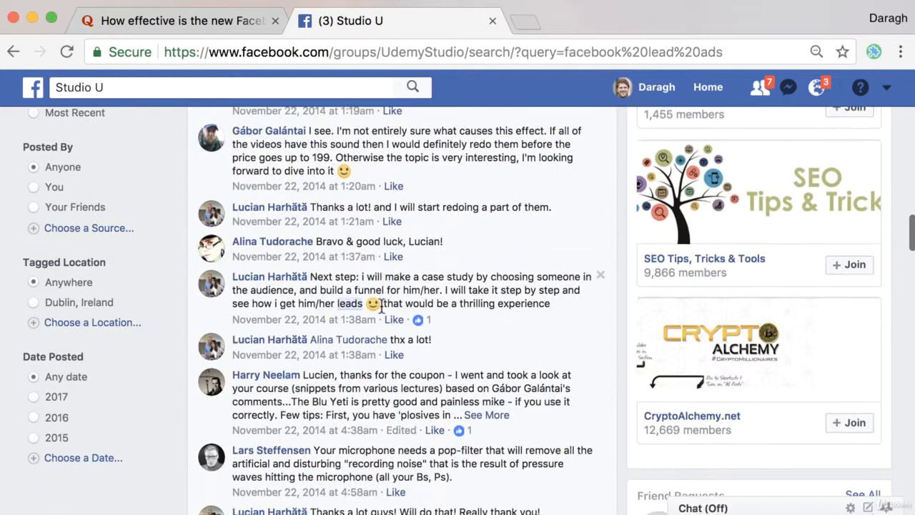
pyautogui.scroll(-3)
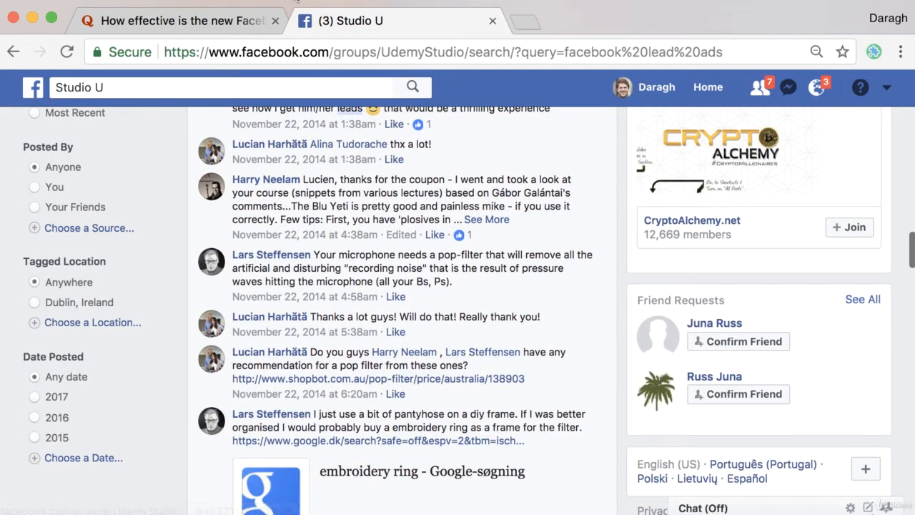
pyautogui.moveTo(239, 81)
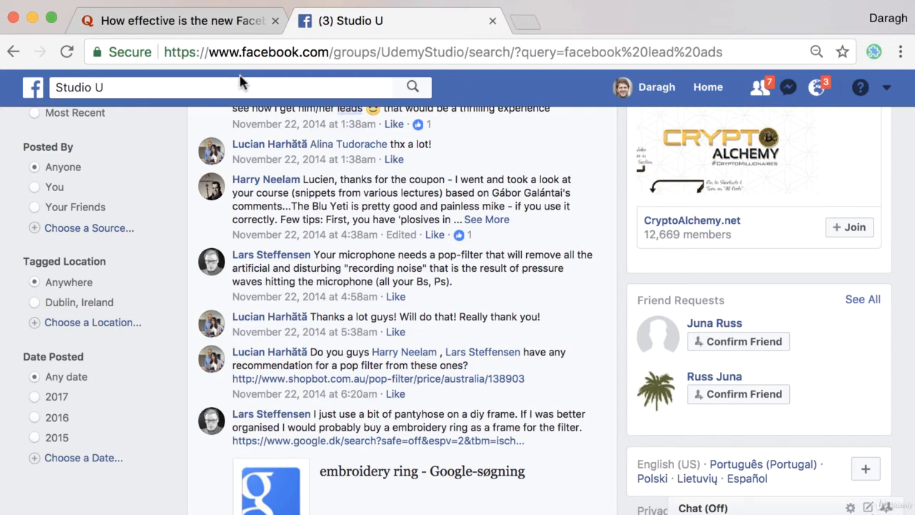
pyautogui.moveTo(400, 267)
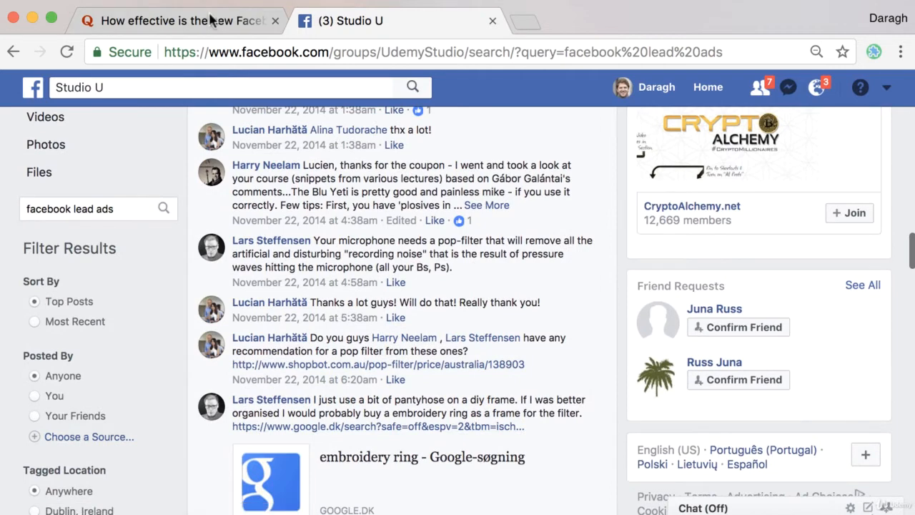
# Switch back to the Quora Lead Ads question tab and scroll through its answers.
pyautogui.click(179, 20)
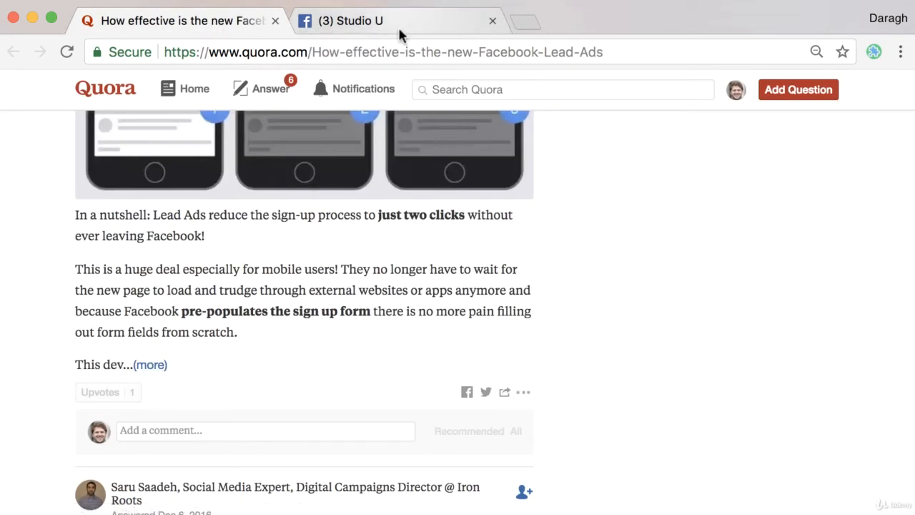
pyautogui.moveTo(397, 21)
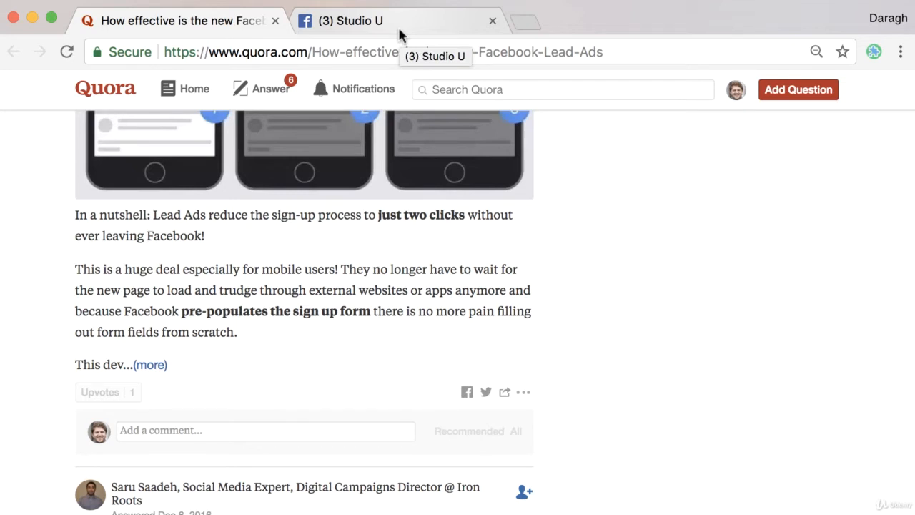
pyautogui.moveTo(11, 392)
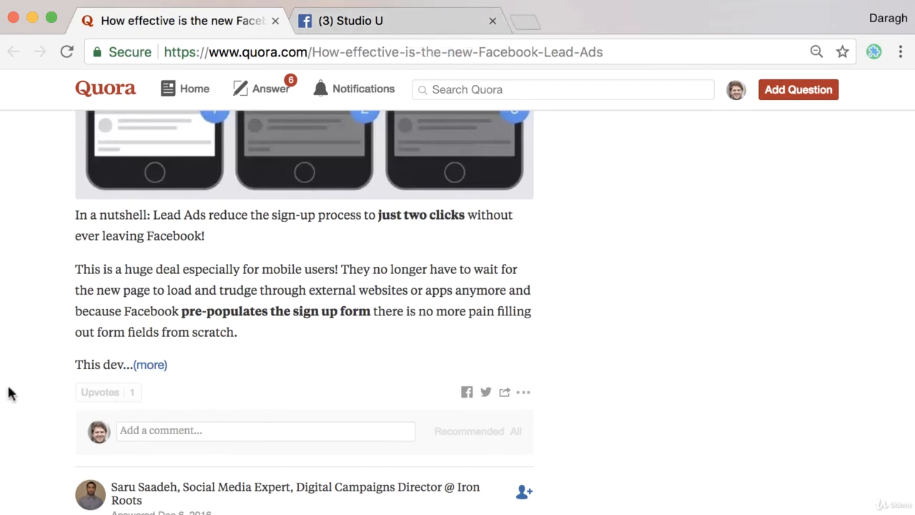
pyautogui.scroll(-3)
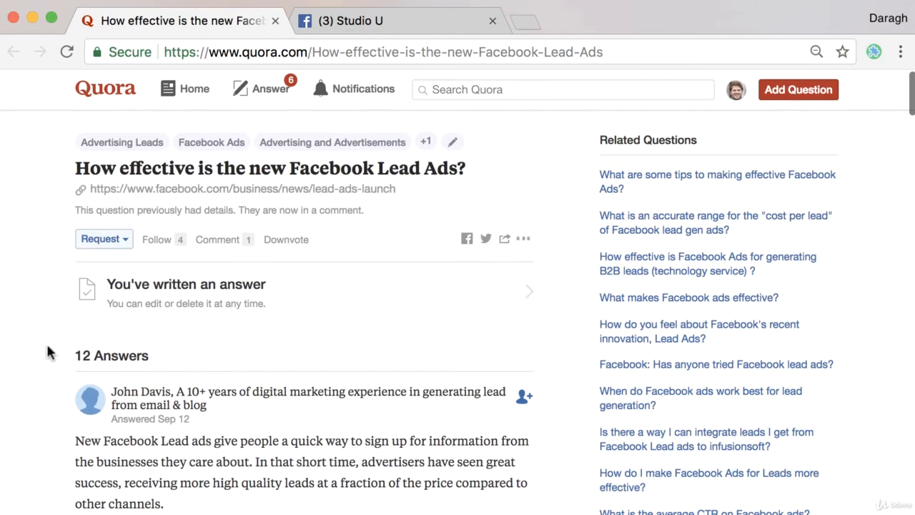
pyautogui.scroll(-3)
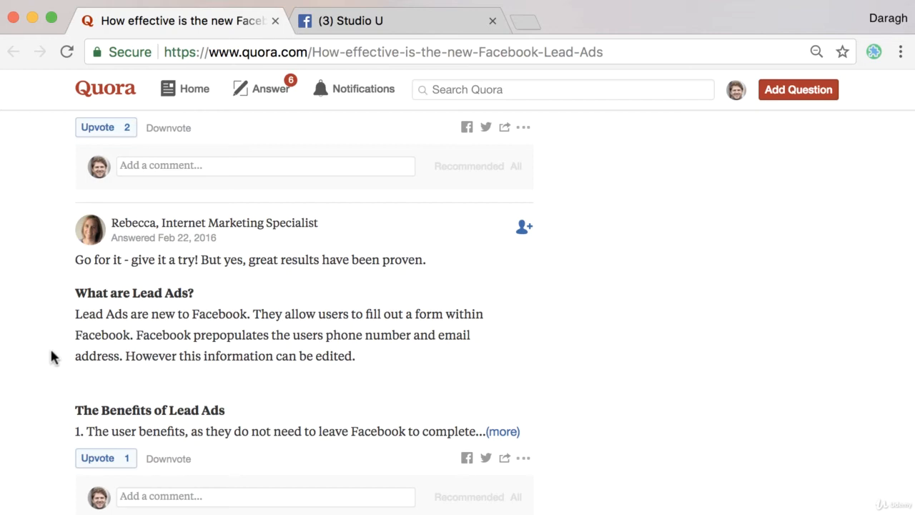
pyautogui.scroll(-3)
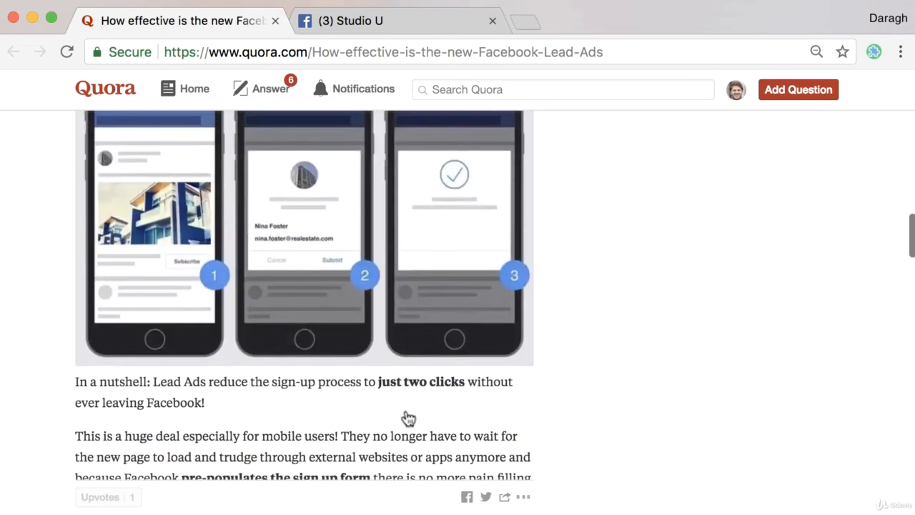
# Check the answer's '…' menu, then reveal its share options including Copy Link.
pyautogui.click(523, 497)
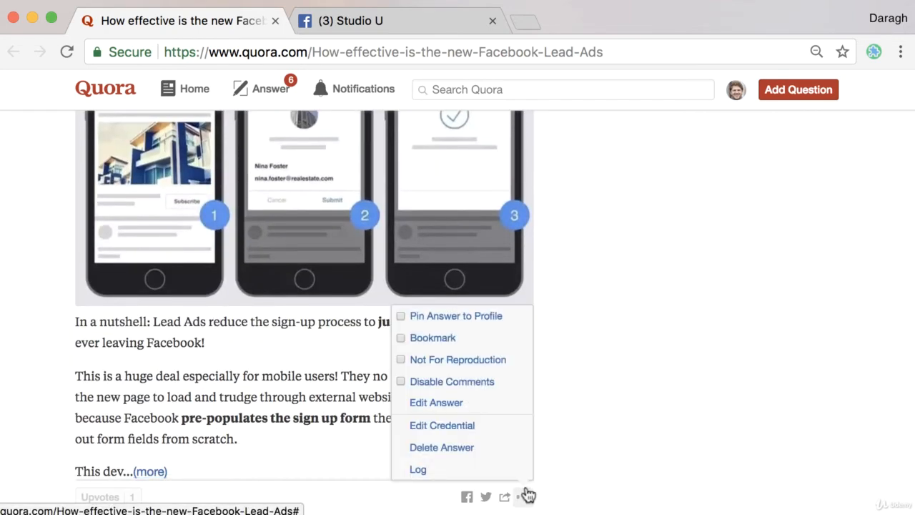
pyautogui.click(504, 496)
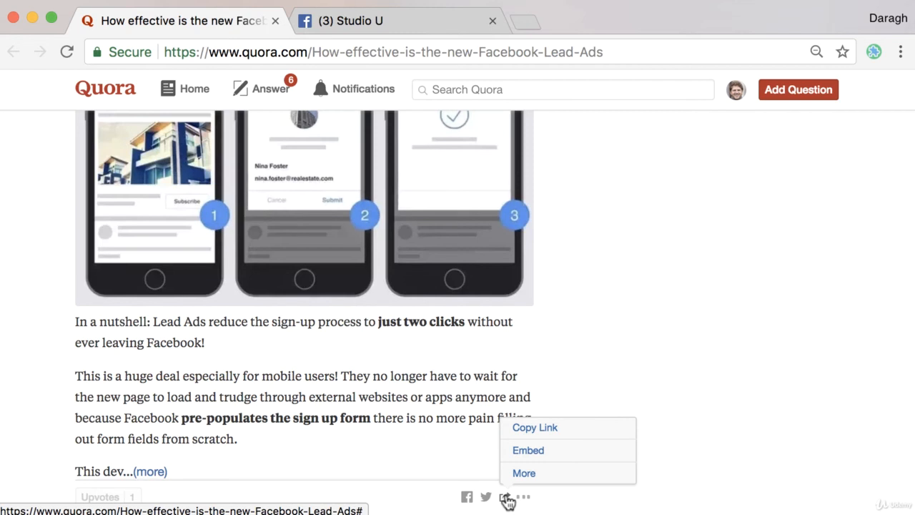
pyautogui.moveTo(505, 498)
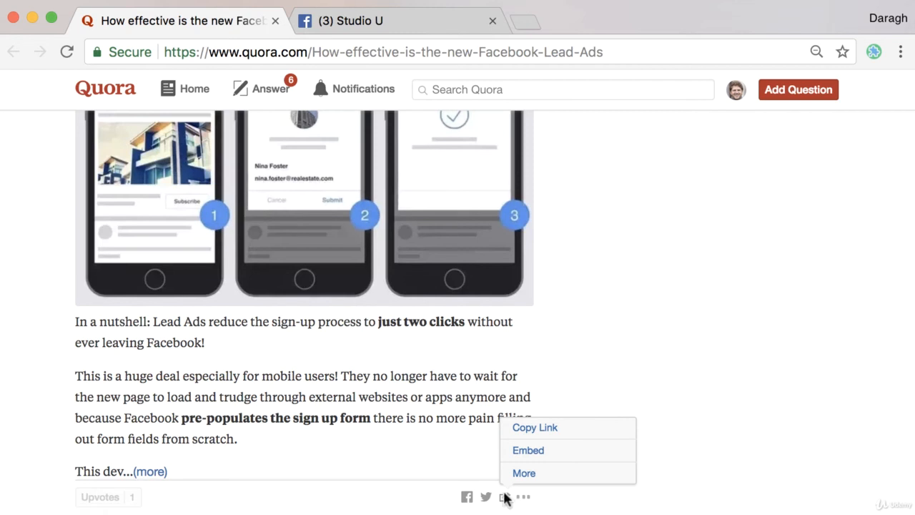